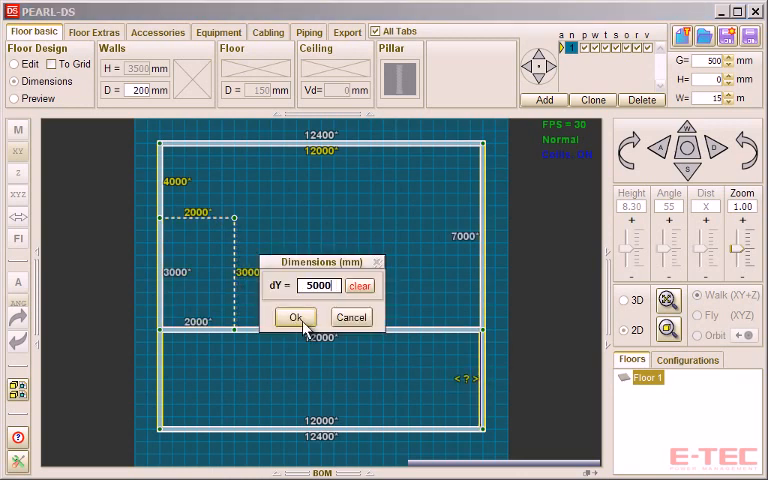
- Apply the 5000 mm room depth and view the floor plan in 3D preview
{"action": "left_click", "coordinate": [294, 317]}
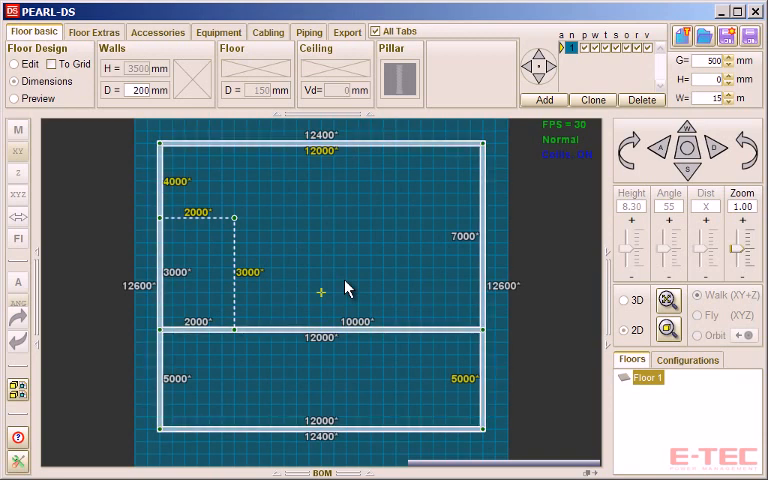
{"action": "left_click", "coordinate": [16, 98]}
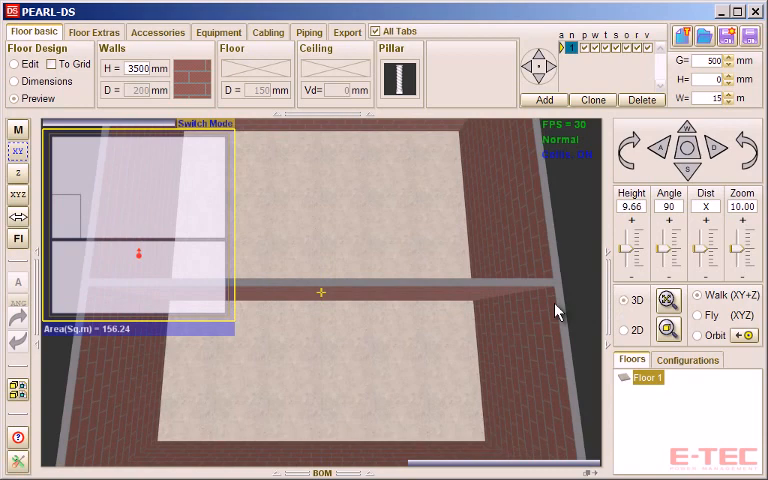
- Replace the brick wall texture with the wall_rauh_02 rough plaster texture
{"action": "left_click", "coordinate": [192, 72]}
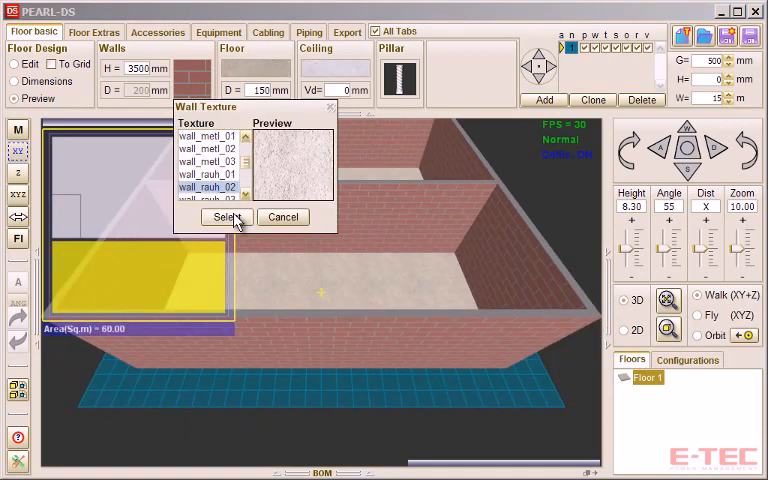
{"action": "left_click", "coordinate": [207, 161]}
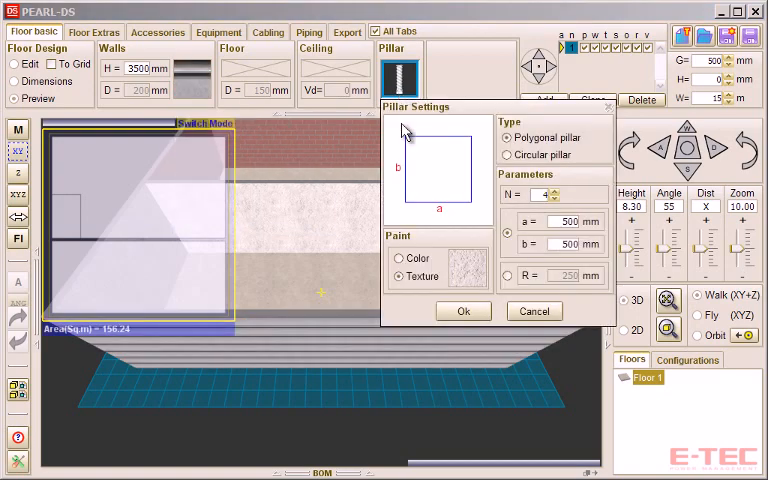
- Make the pillar circular with R=250 and place it 2000 mm from the wall
{"action": "left_click", "coordinate": [507, 154]}
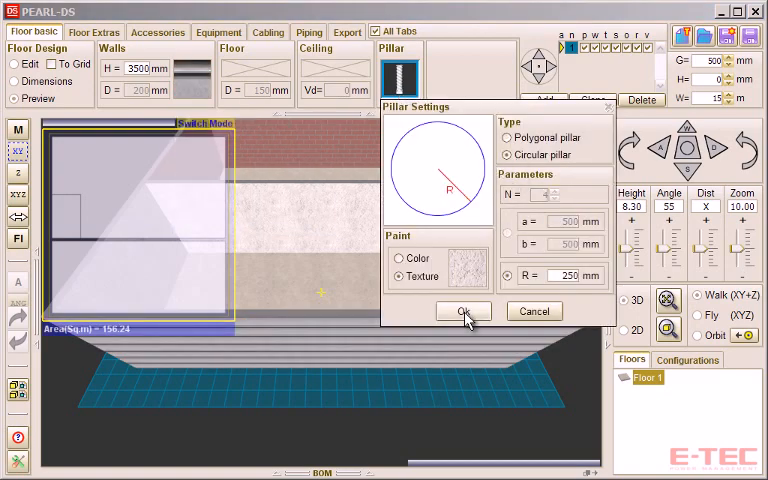
{"action": "left_click", "coordinate": [463, 311]}
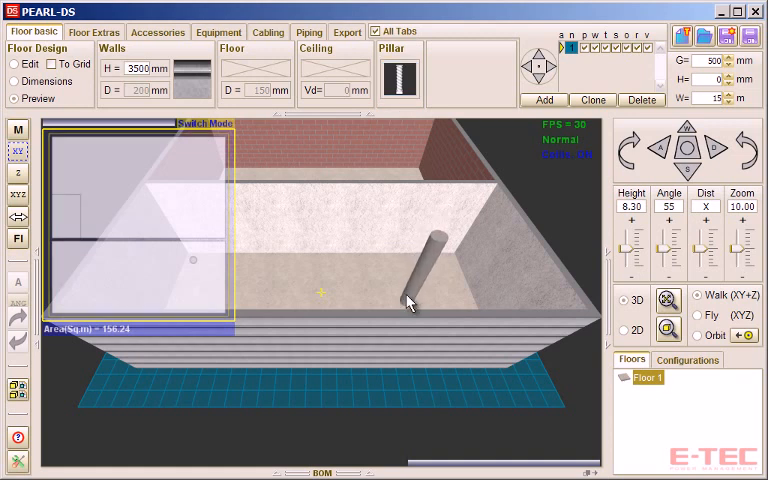
{"action": "left_click", "coordinate": [452, 280]}
{"action": "type", "text": "2000"}
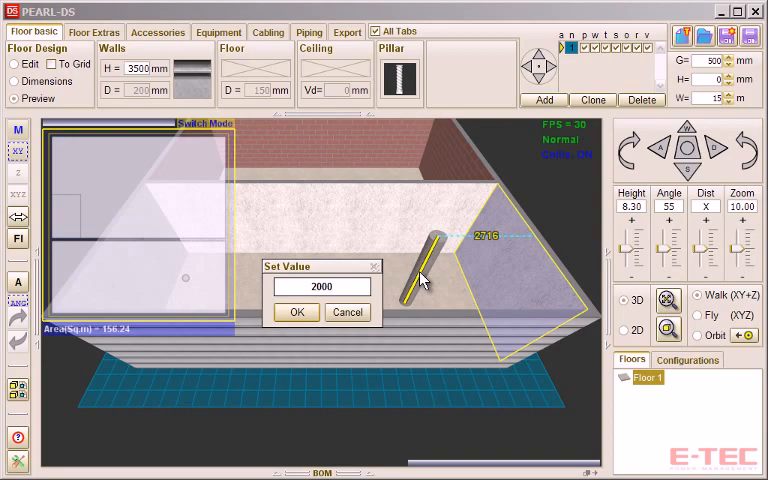
{"action": "left_click", "coordinate": [296, 312]}
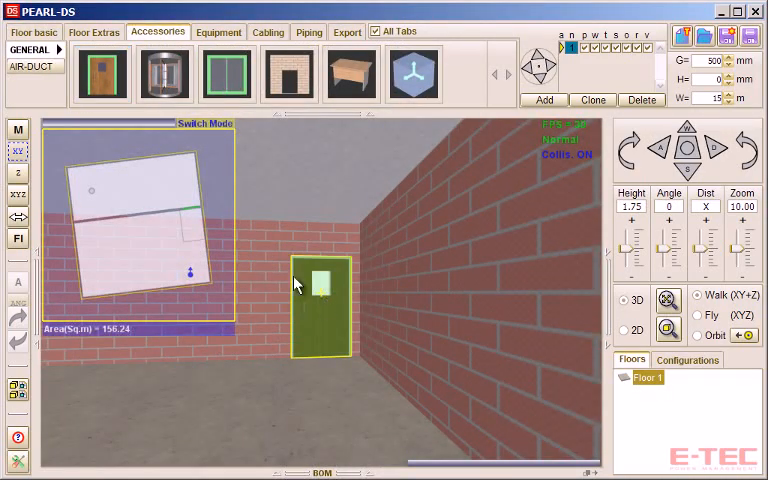
- Enable Step, Ramp & Hand Rails and attach a hand rail to the raised platform edge
{"action": "left_click", "coordinate": [93, 31]}
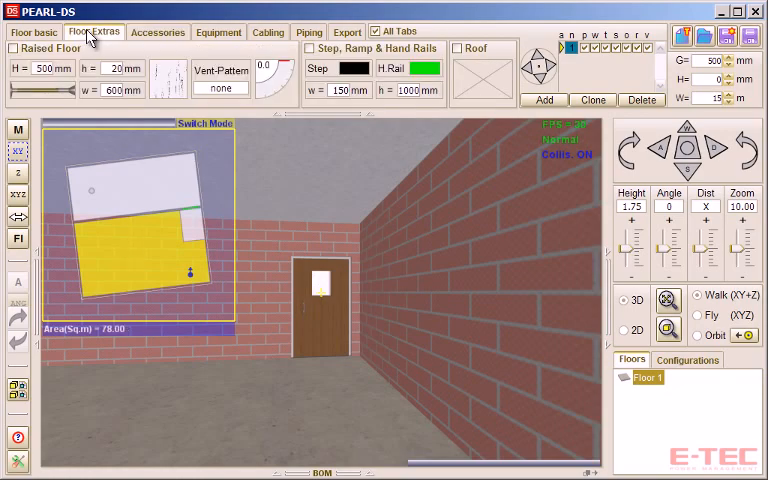
{"action": "left_click", "coordinate": [185, 255]}
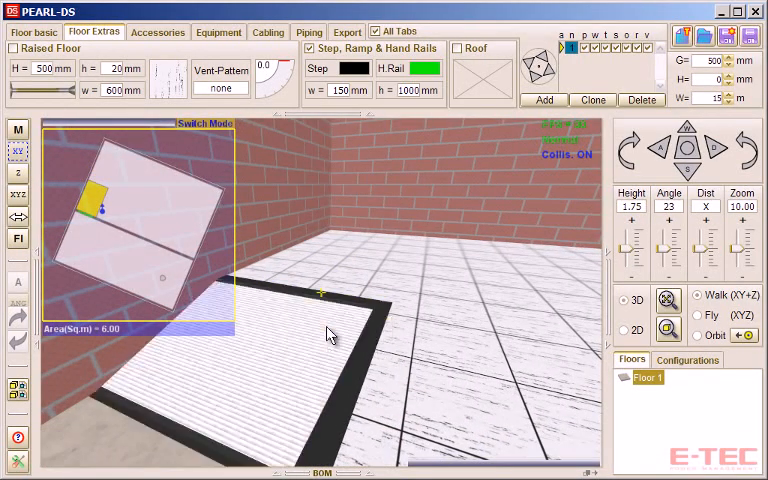
{"action": "left_click", "coordinate": [690, 220]}
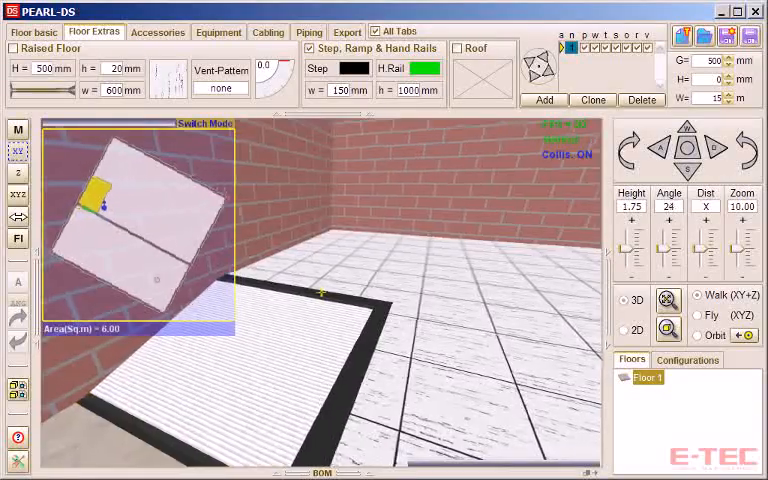
{"action": "right_click", "coordinate": [320, 295]}
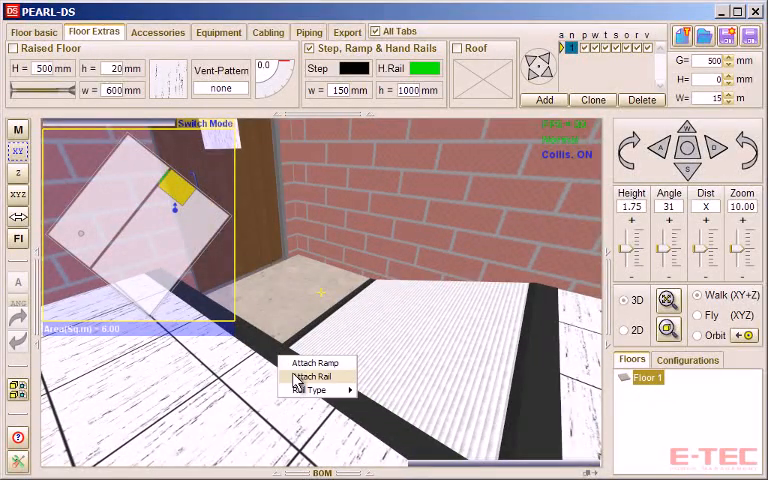
{"action": "left_click", "coordinate": [315, 376]}
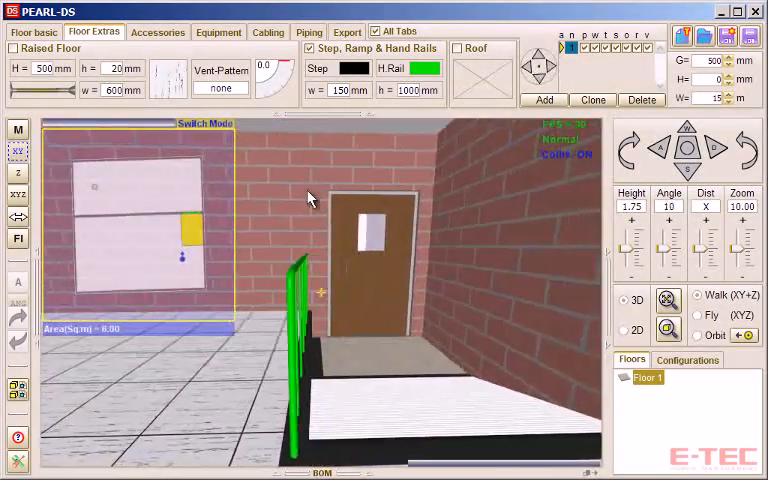
{"action": "left_click", "coordinate": [157, 31]}
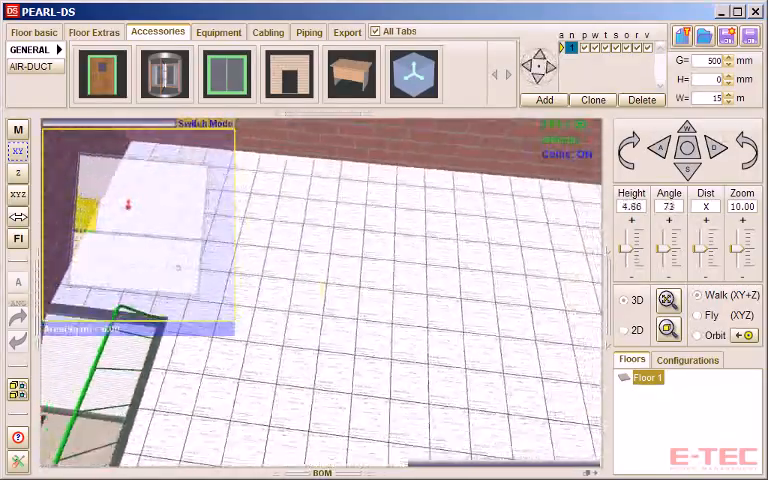
- Lay out and place the two-row ISX Cube assembly from the ISX Cube/Row Designer
{"action": "left_click", "coordinate": [218, 31]}
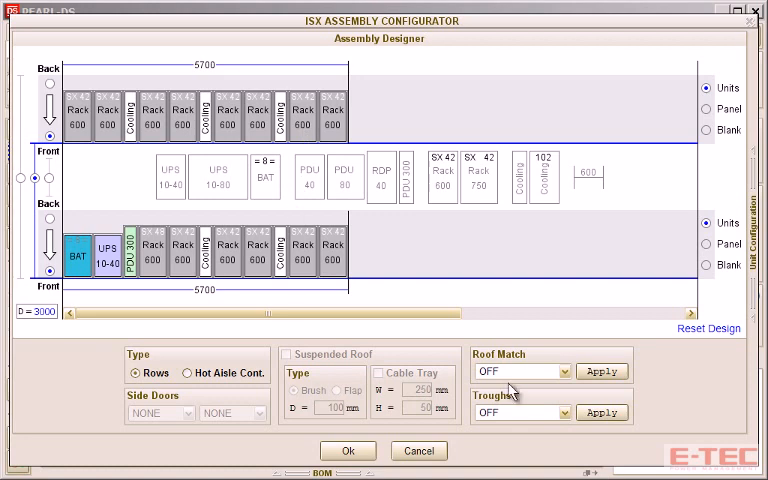
{"action": "left_click", "coordinate": [193, 372]}
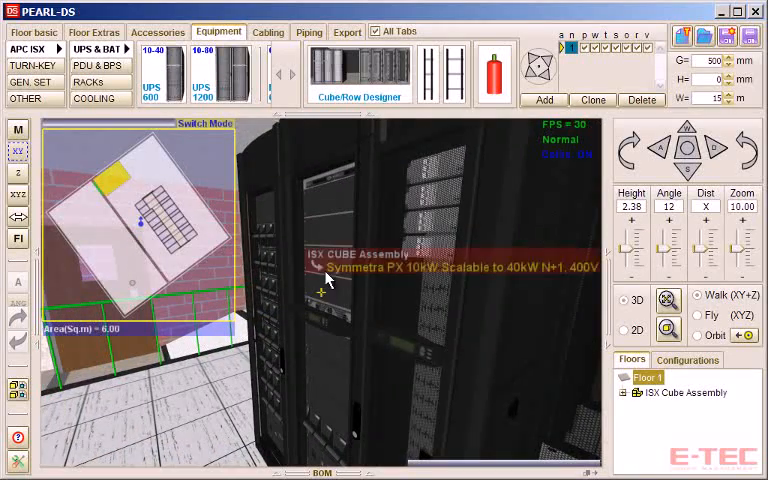
- View the Symmetra PX cabinet drawing and 10KW power module documentation, then return
{"action": "double_click", "coordinate": [455, 268]}
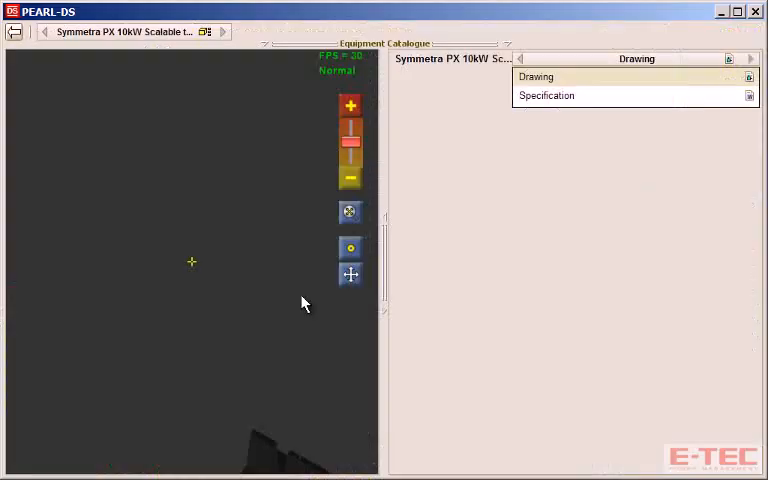
{"action": "left_click", "coordinate": [536, 76]}
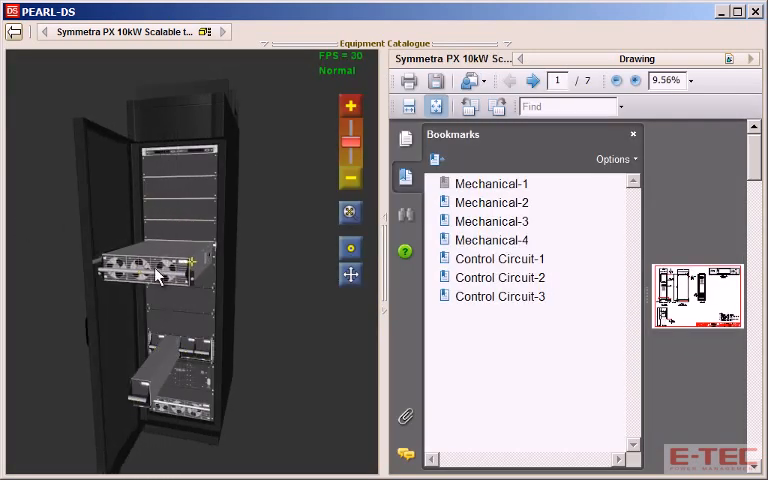
{"action": "left_click", "coordinate": [155, 277]}
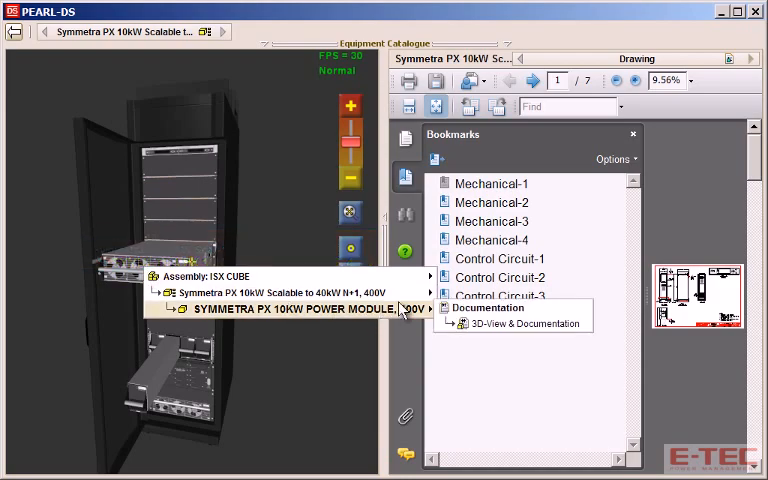
{"action": "left_click", "coordinate": [300, 308]}
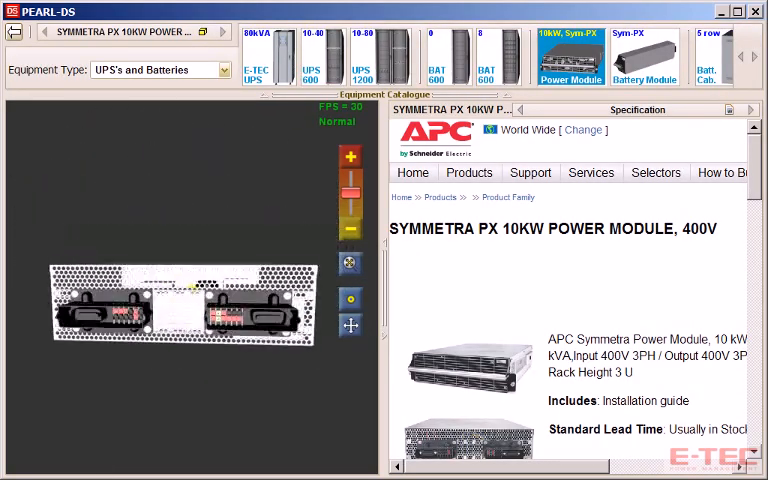
{"action": "left_click", "coordinate": [13, 32]}
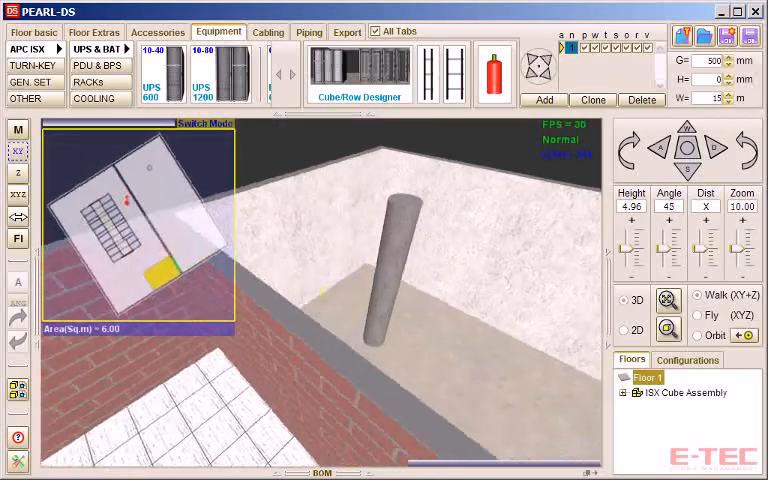
- Add the Teskan TJ235DW generator set from the GEN. SET catalogue
{"action": "left_click", "coordinate": [28, 81]}
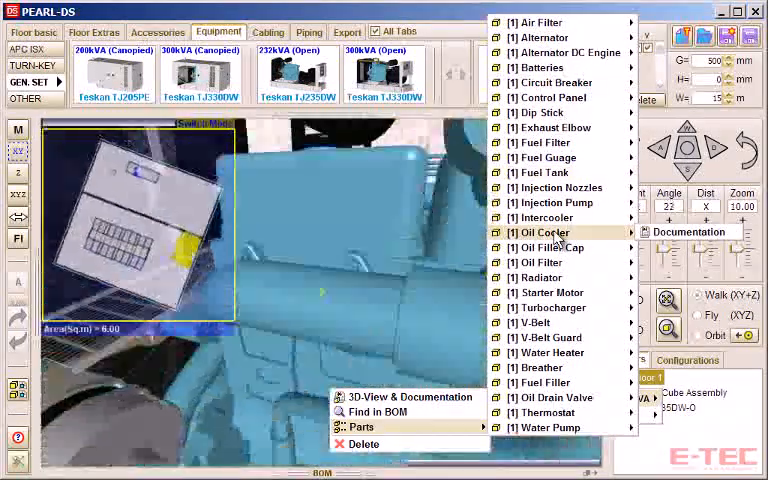
{"action": "left_click", "coordinate": [544, 232]}
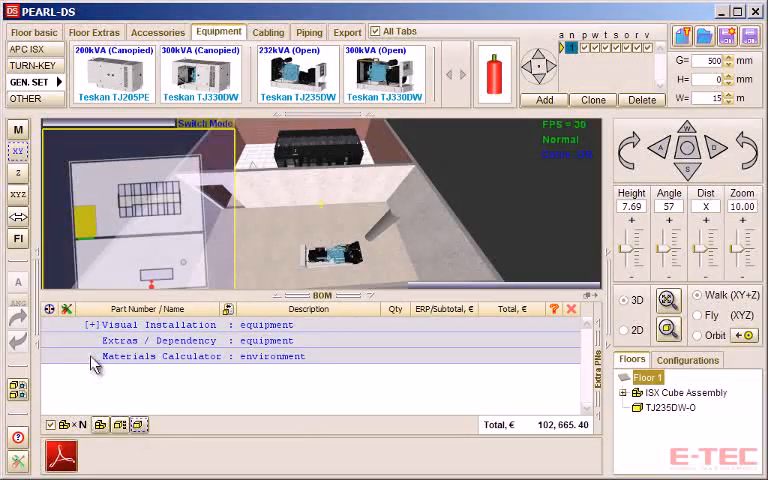
{"action": "left_click", "coordinate": [90, 324]}
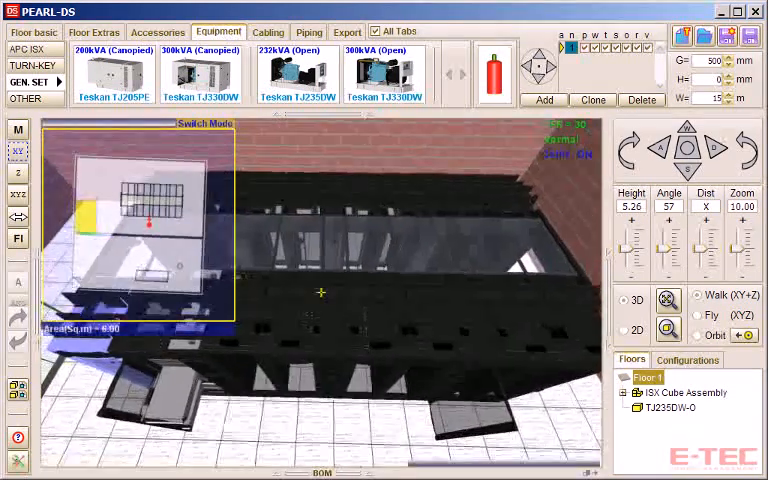
{"action": "left_click", "coordinate": [346, 31]}
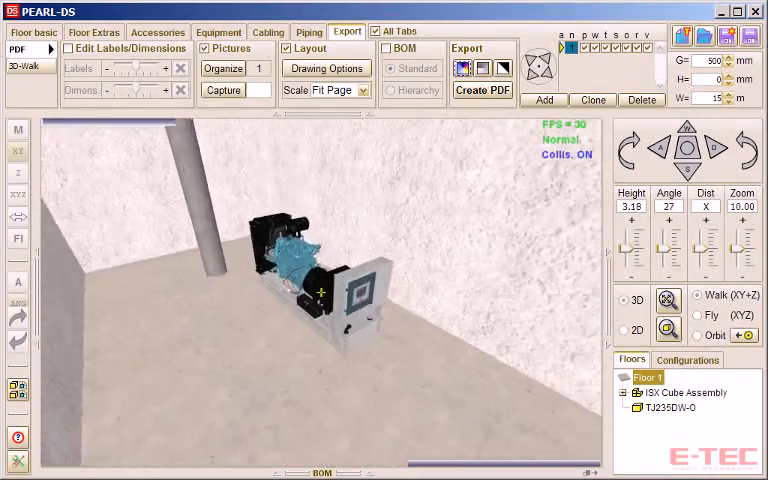
- Capture a second report picture and turn on dimension labels for the 2D plan
{"action": "left_click", "coordinate": [223, 90]}
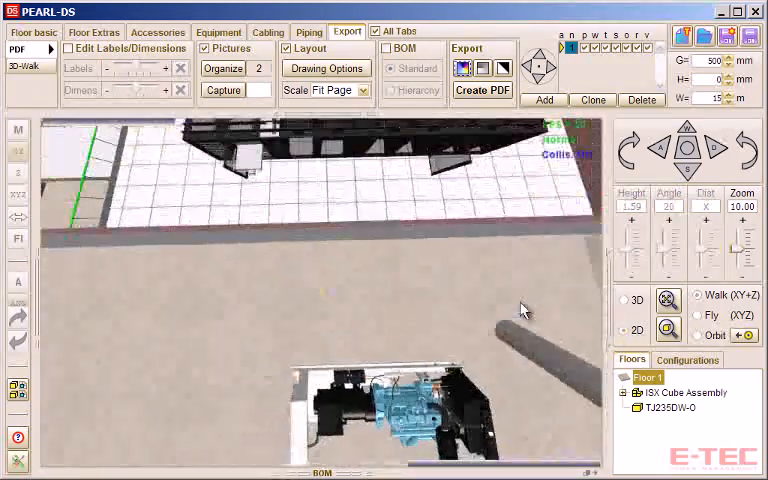
{"action": "left_click", "coordinate": [620, 330]}
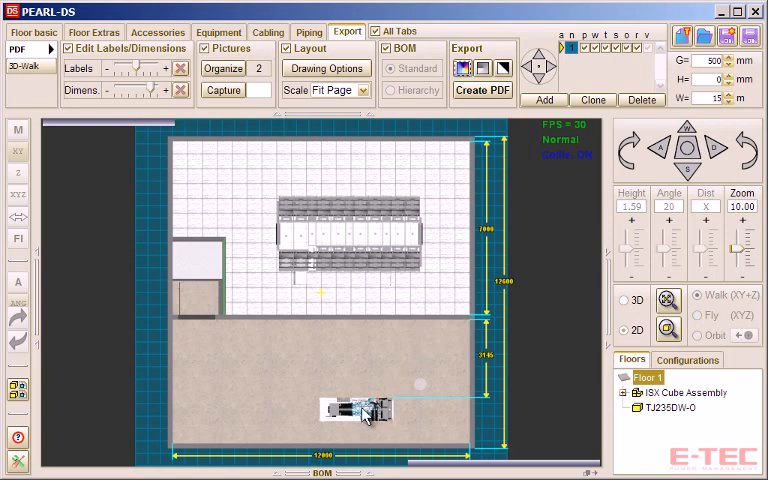
- Create the PDF, page through its four pages, close it and return to 3D
{"action": "left_click", "coordinate": [482, 90]}
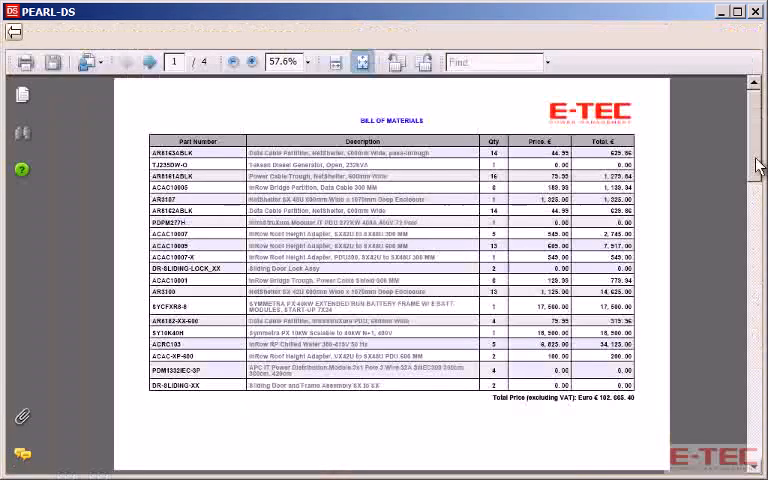
{"action": "left_click", "coordinate": [144, 61]}
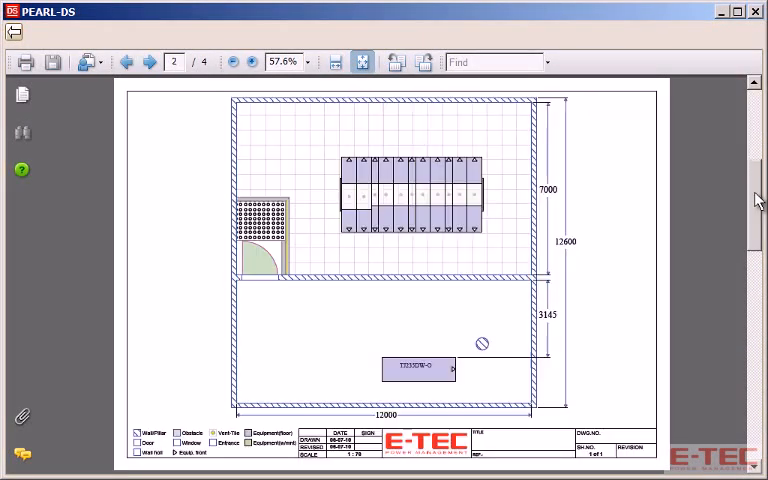
{"action": "left_click", "coordinate": [152, 61]}
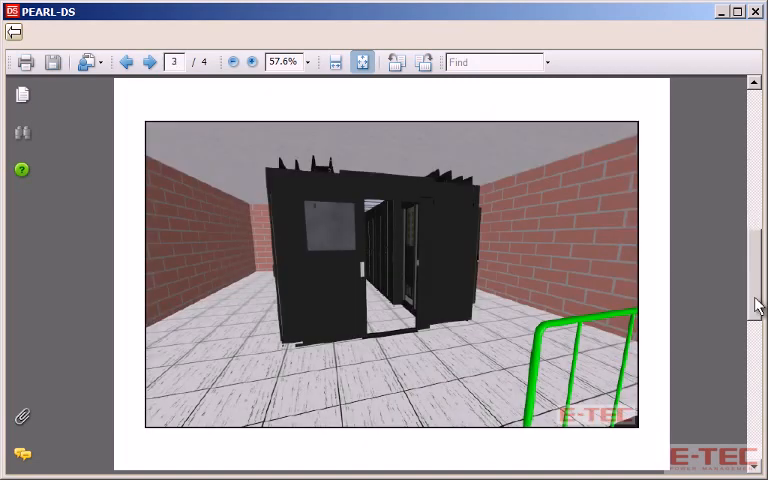
{"action": "left_click", "coordinate": [151, 61]}
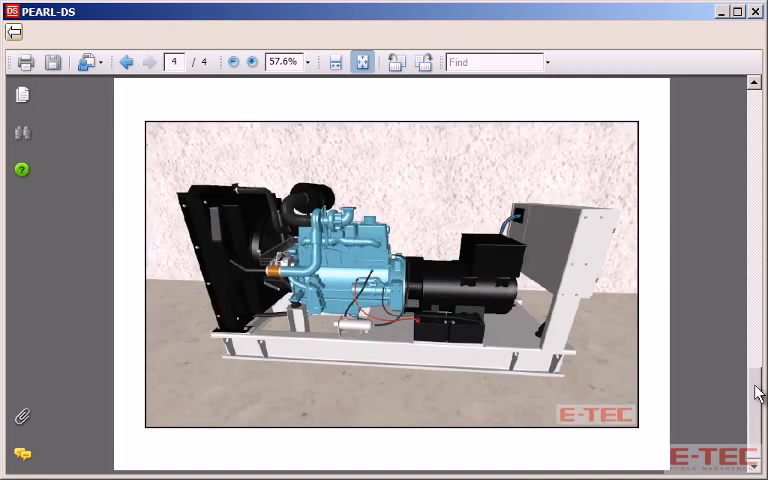
{"action": "left_click", "coordinate": [137, 61]}
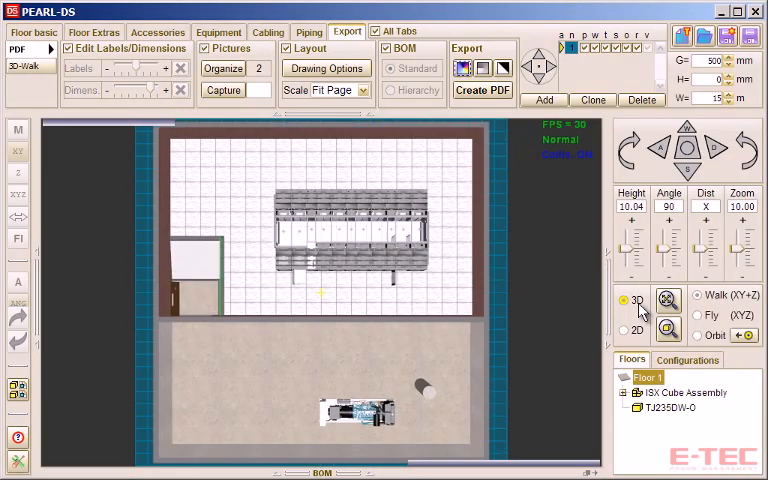
{"action": "left_click", "coordinate": [696, 335]}
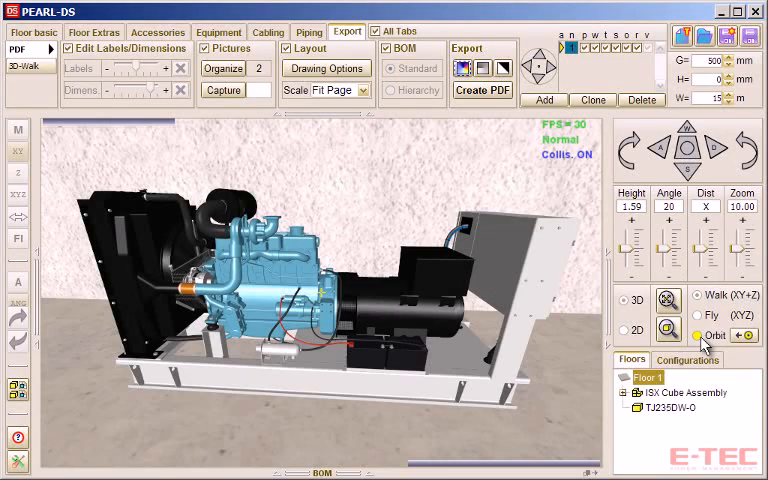